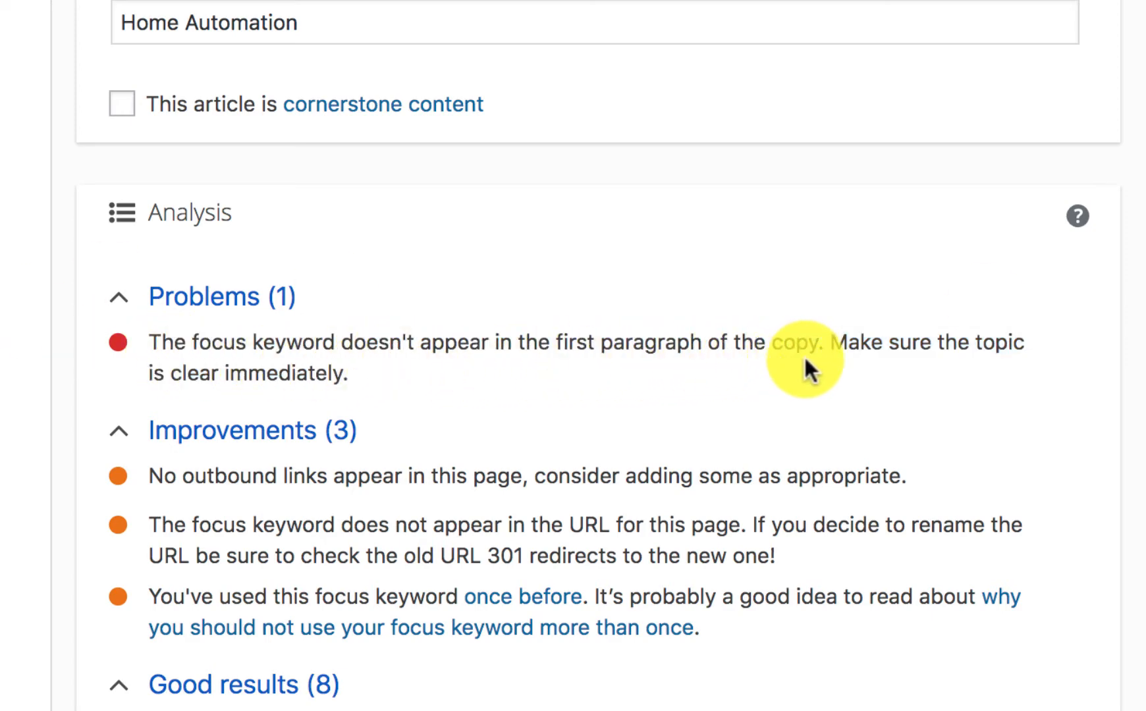
{"action": "mouse_move", "coordinate": [307, 391]}
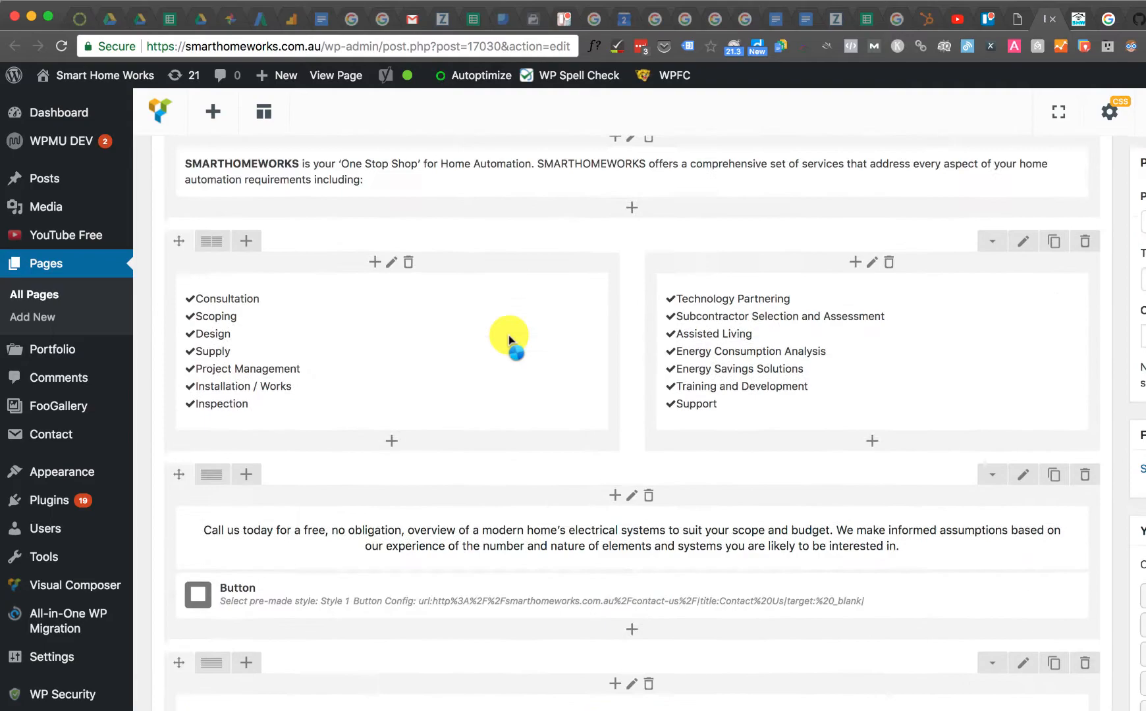
Step: Scroll through the Visual Composer welcome page and the Services editor to view the Yoast snippet preview
{"action": "scroll", "scroll_direction": "down", "scroll_amount": 3}
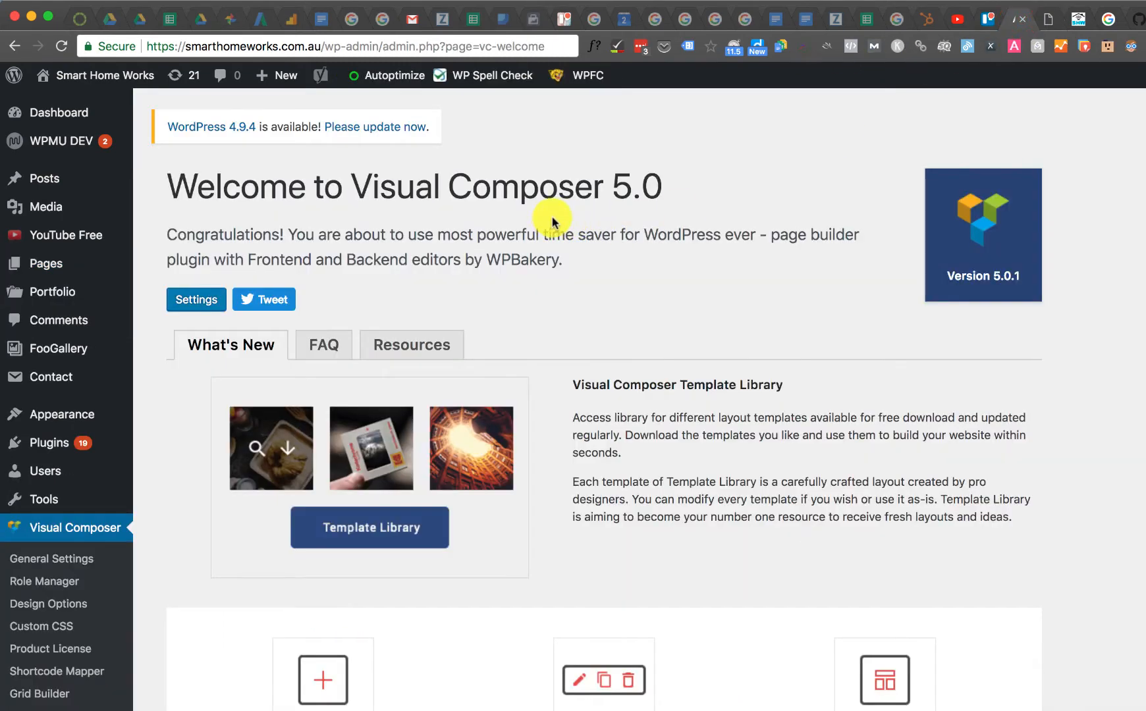
{"action": "mouse_move", "coordinate": [1038, 37]}
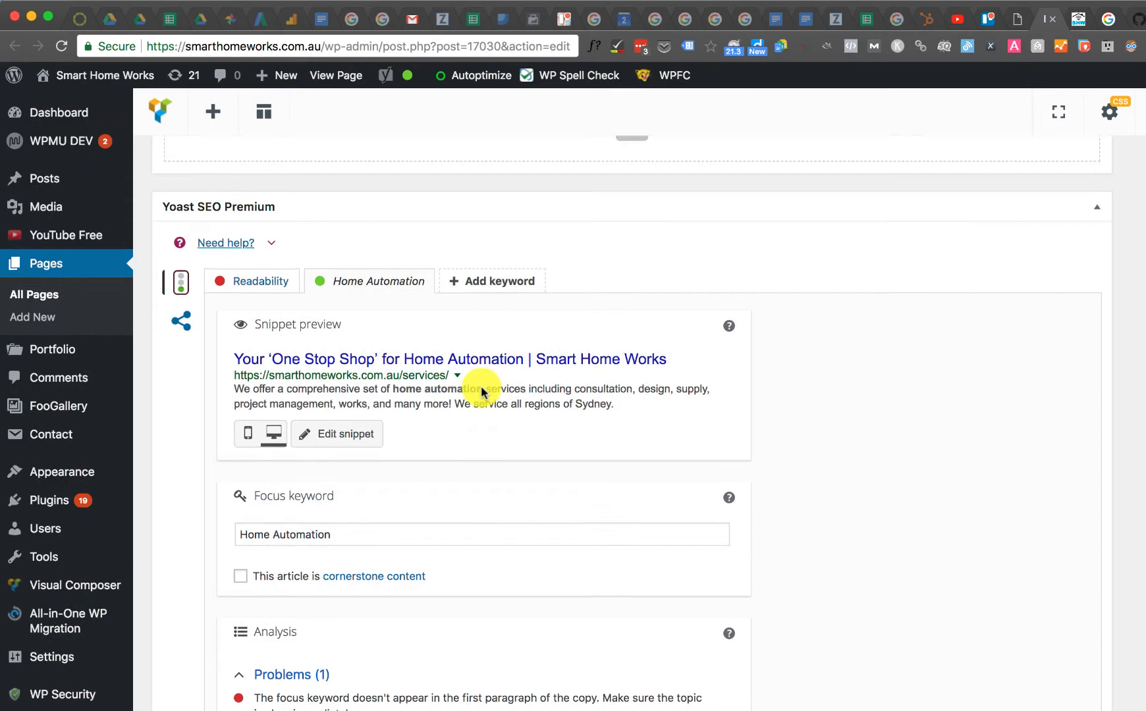
{"action": "scroll", "scroll_direction": "down", "scroll_amount": 3}
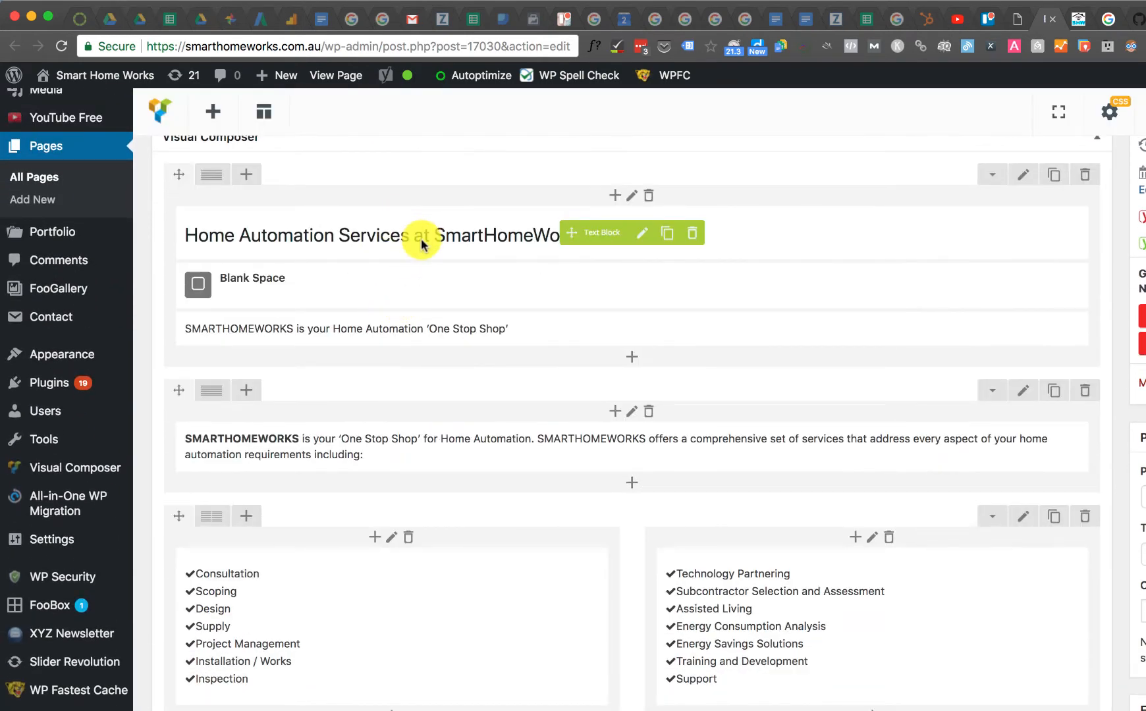
{"action": "mouse_move", "coordinate": [291, 195]}
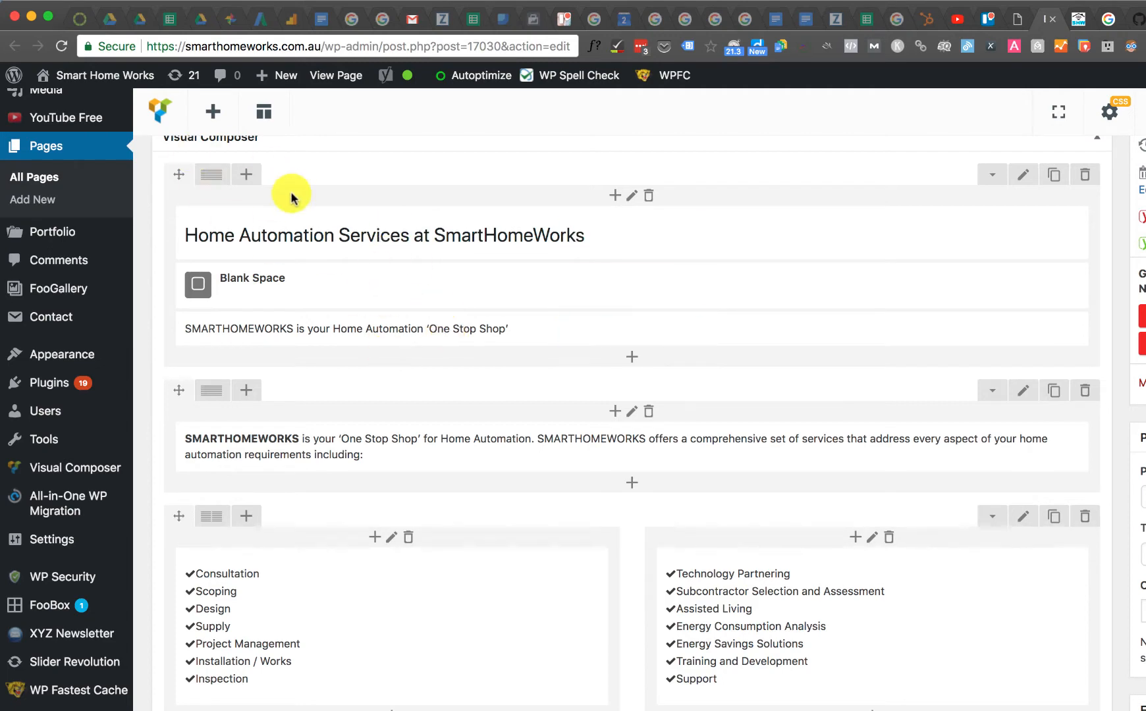
Step: Switch the Services page to Classic Mode and view the Text editor exposing vc_row shortcodes
{"action": "left_click", "coordinate": [229, 191]}
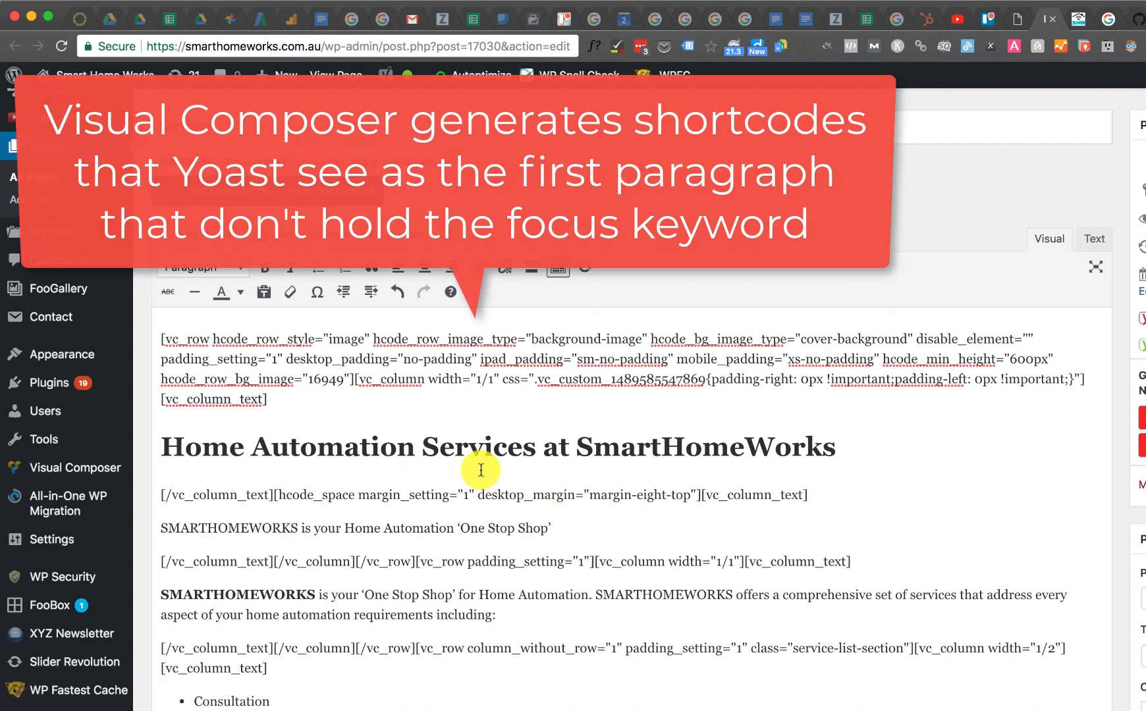
{"action": "left_click", "coordinate": [162, 338]}
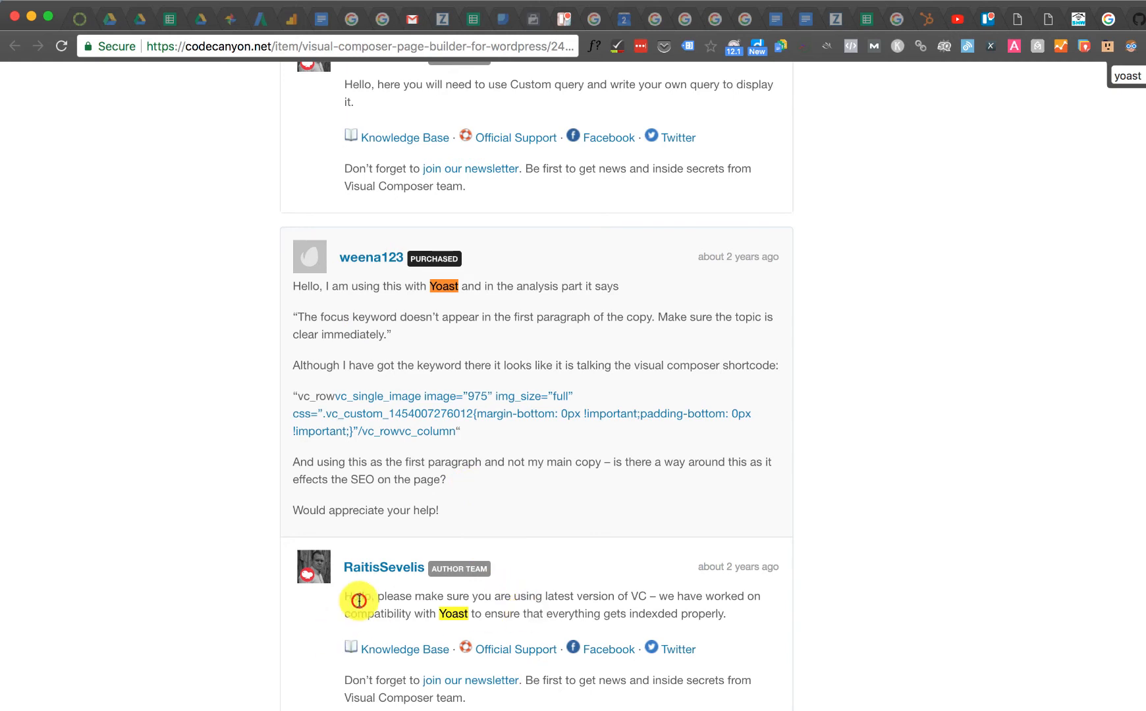
Step: Highlight the author team's CodeCanyon reply about using the latest Visual Composer version
{"action": "left_click_drag", "start_coordinate": [357, 595], "coordinate": [727, 614]}
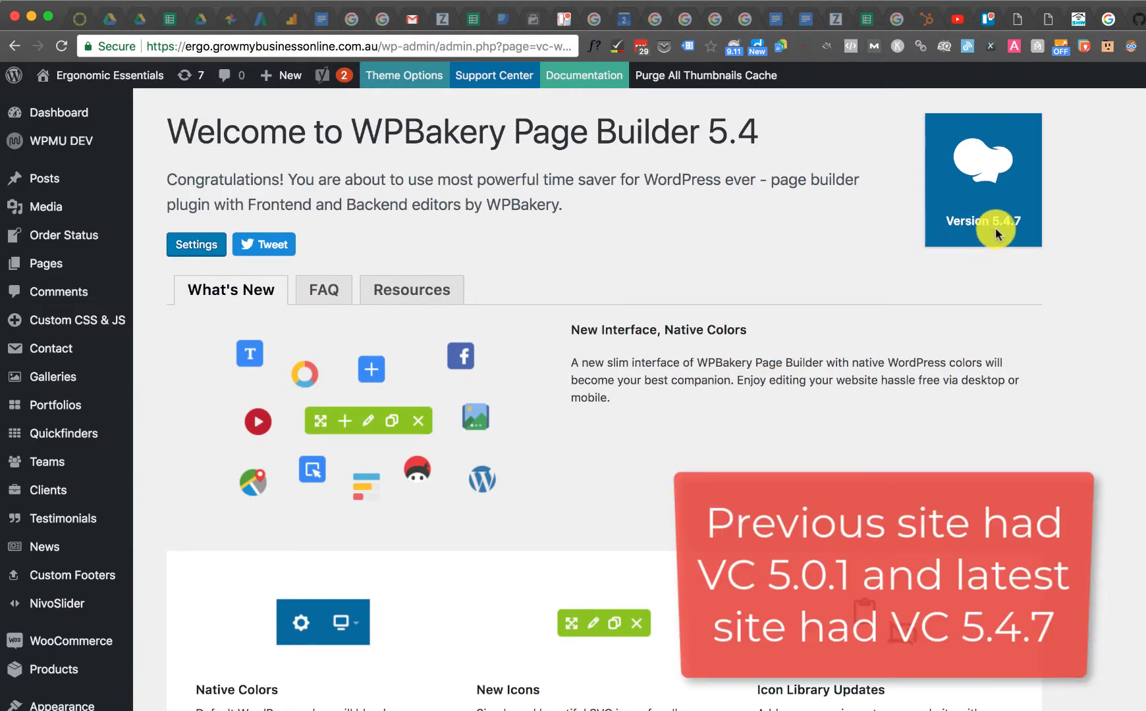
{"action": "mouse_move", "coordinate": [405, 144]}
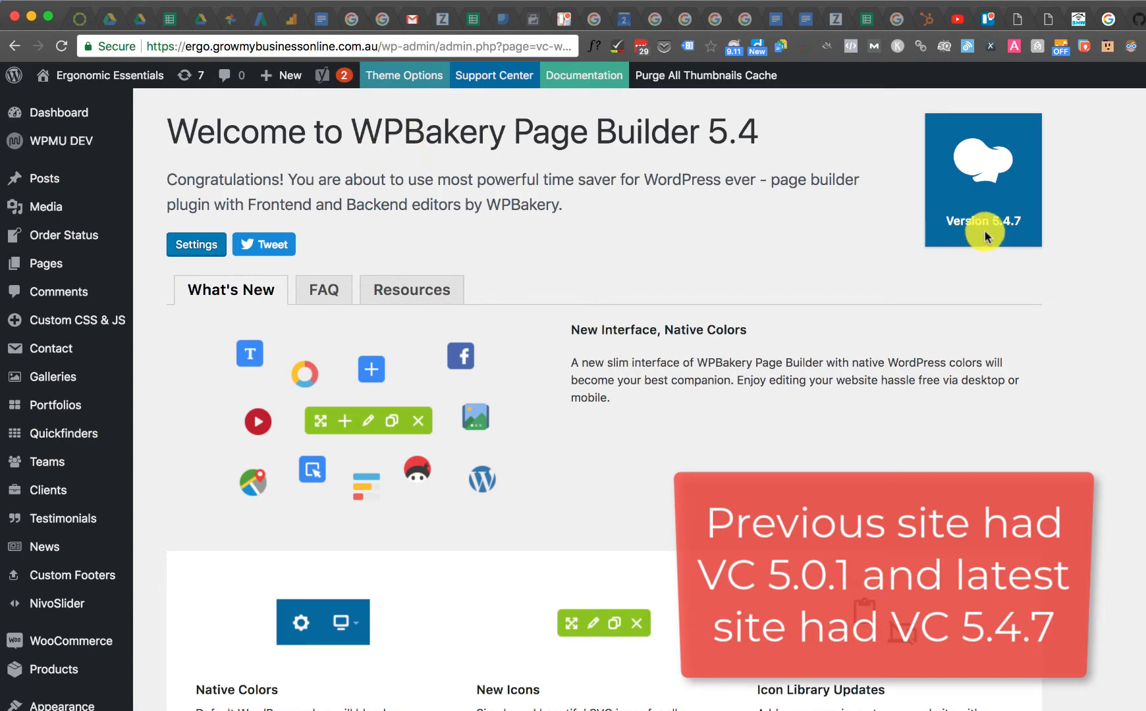
{"action": "mouse_move", "coordinate": [1048, 30]}
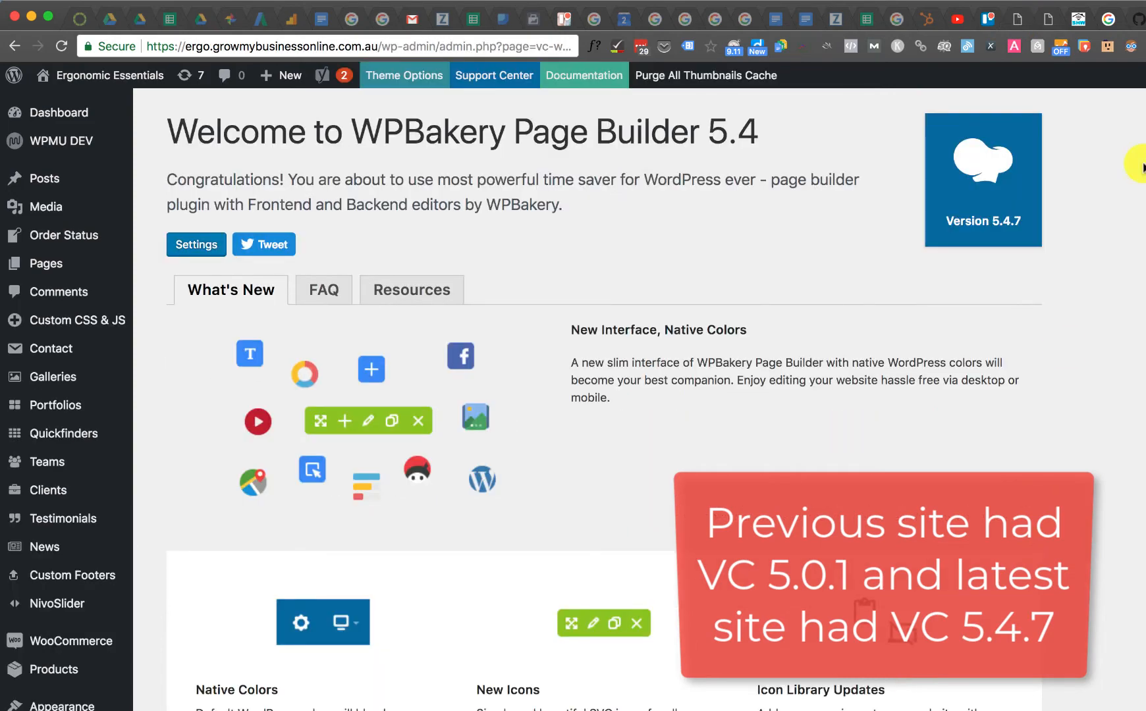
Step: Highlight Yoast's no-focus-keyword warning and start entering 'Sit St' as the focus keyword
{"action": "scroll", "scroll_direction": "down", "scroll_amount": 3}
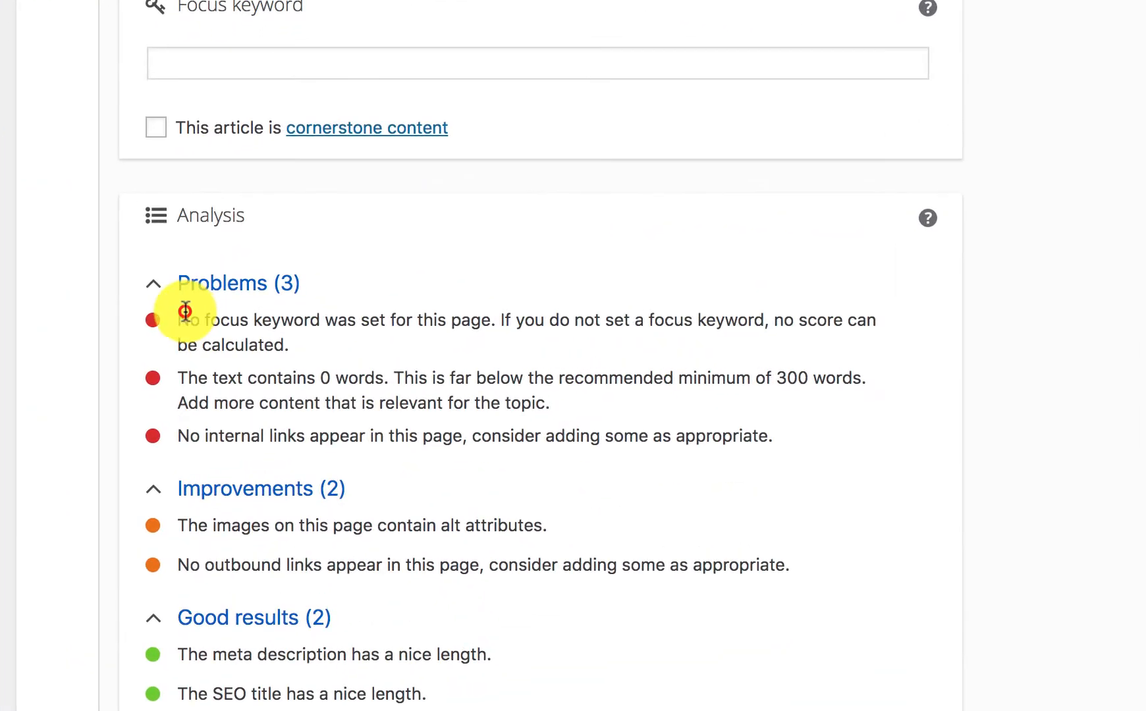
{"action": "left_click_drag", "start_coordinate": [182, 320], "coordinate": [289, 346]}
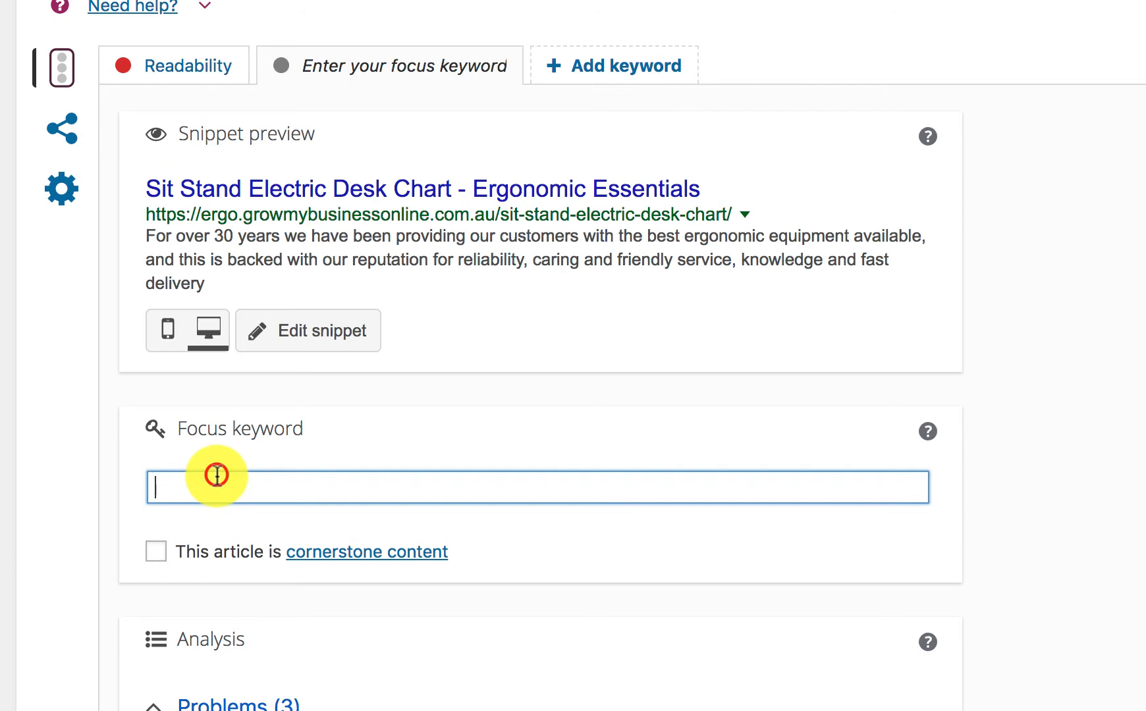
{"action": "type", "text": "Sit St"}
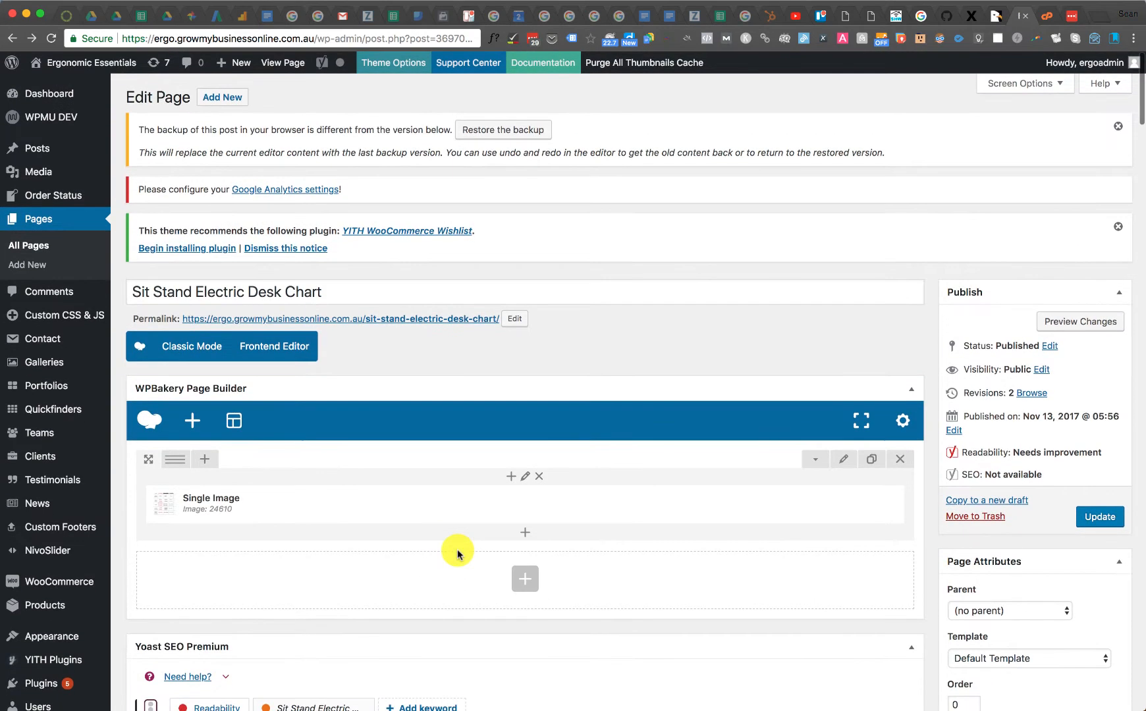
Step: Insert a Custom Heading element with the text 'Sit Stand Electric Desk' below the image
{"action": "scroll", "scroll_direction": "down", "scroll_amount": 3}
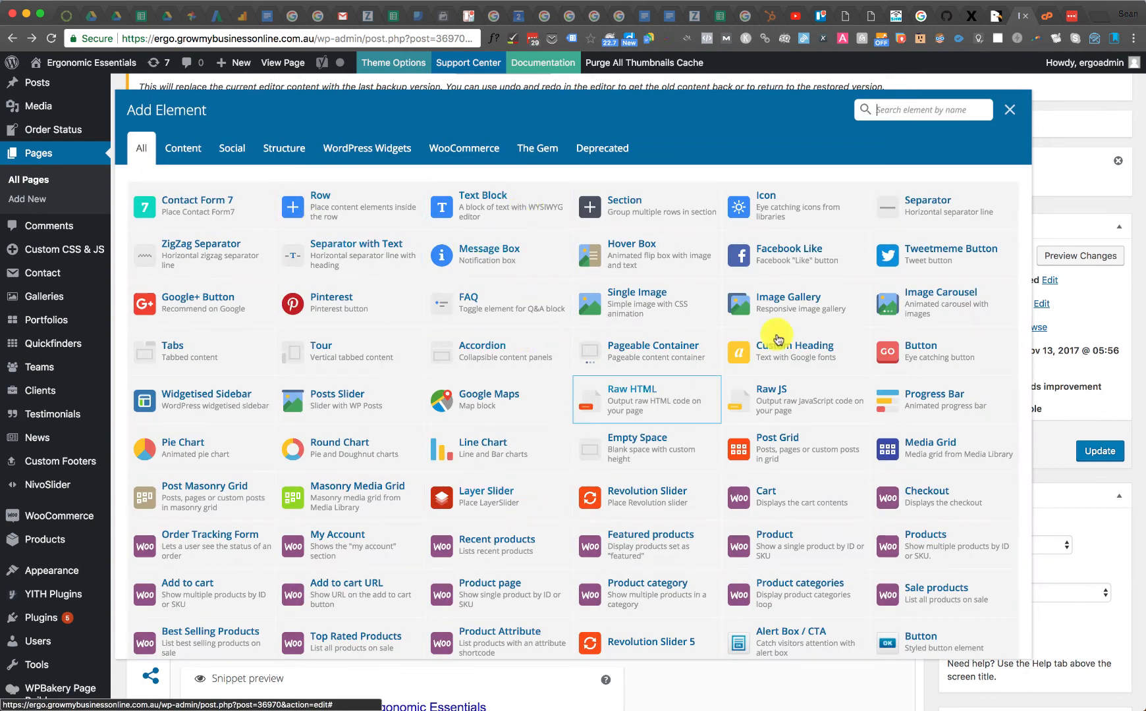
{"action": "type", "text": "heading"}
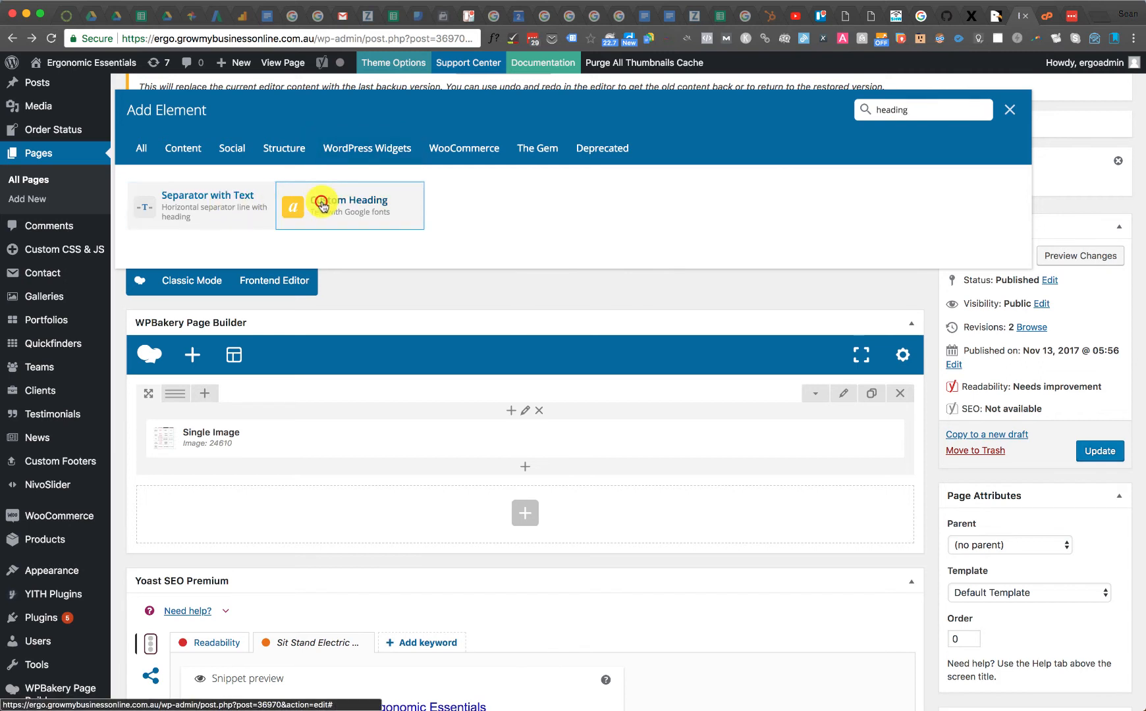
{"action": "left_click", "coordinate": [349, 204]}
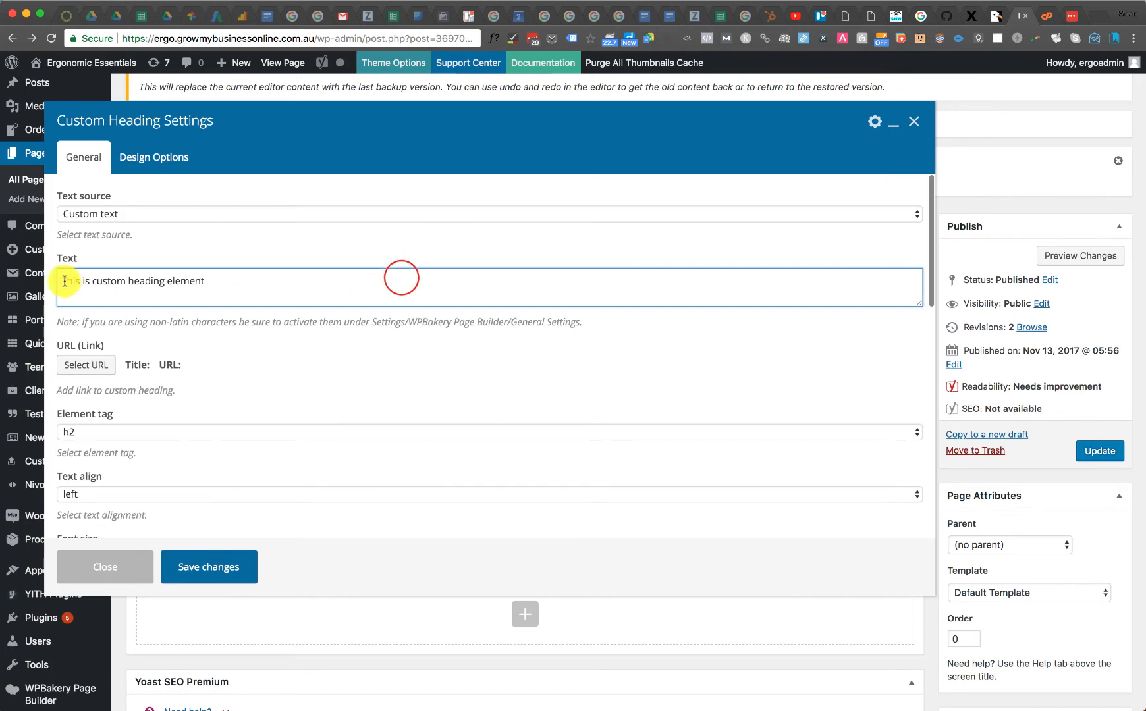
{"action": "type", "text": "Sit Stand Electric Desk"}
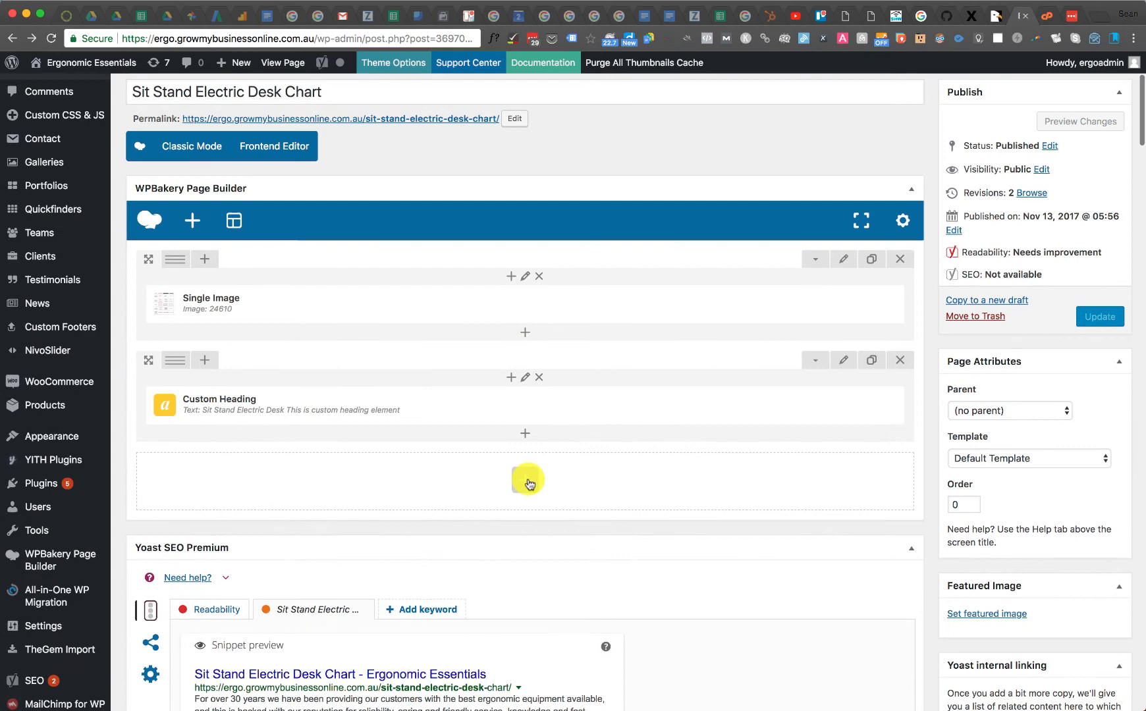
Step: Add a Text Block ending with 'Sit Stand Electric Desk' under the heading and save it
{"action": "left_click", "coordinate": [524, 481]}
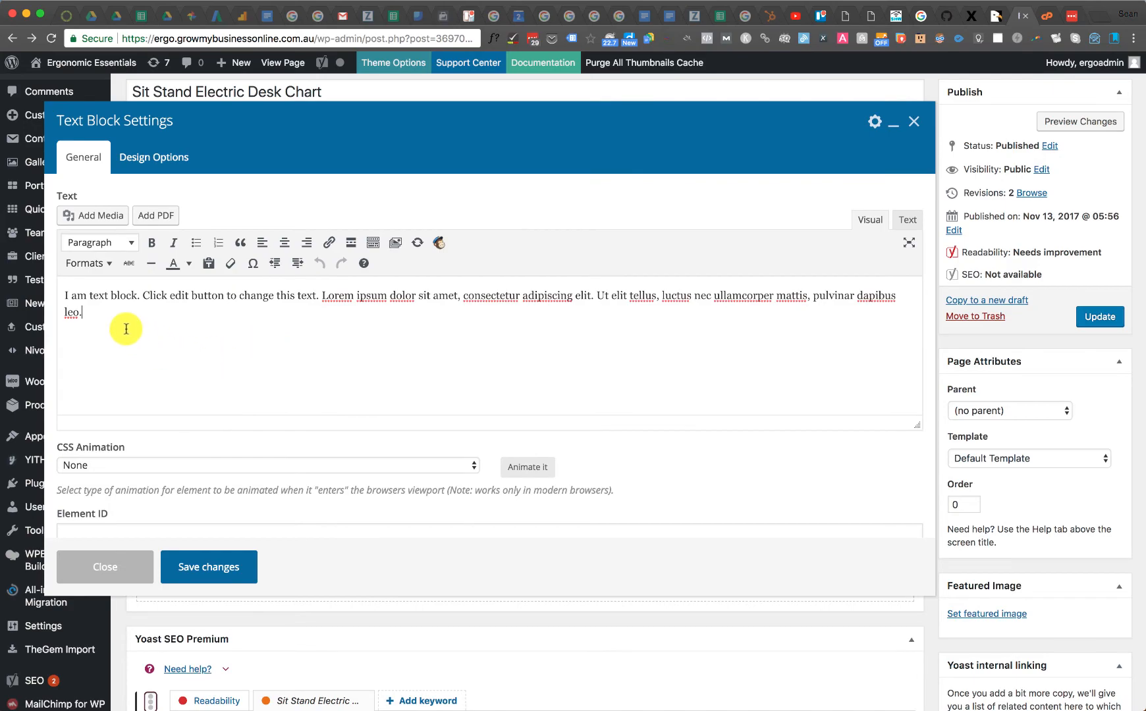
{"action": "left_click", "coordinate": [208, 566]}
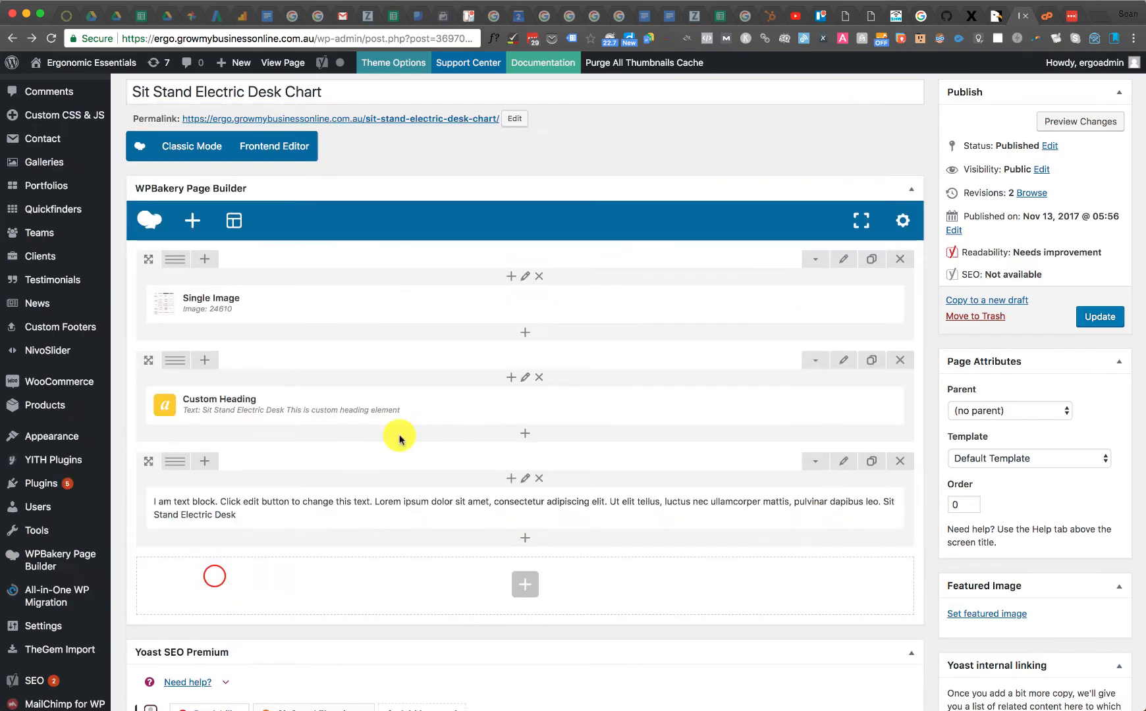
{"action": "scroll", "scroll_direction": "down", "scroll_amount": 3}
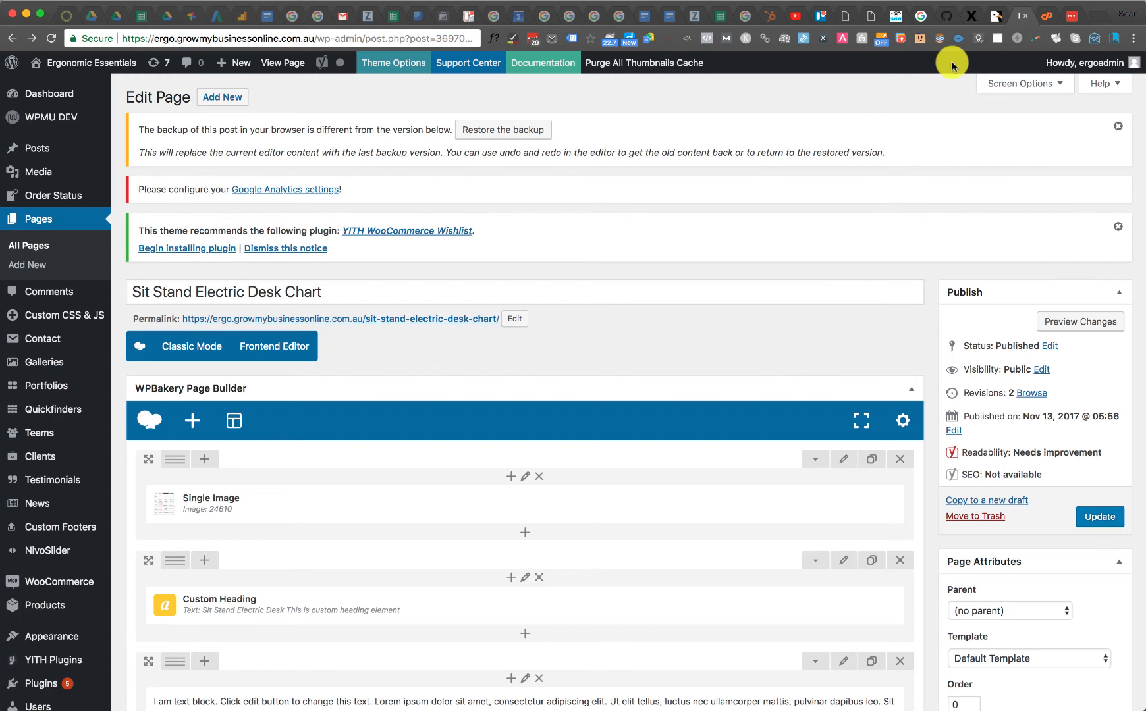
{"action": "mouse_move", "coordinate": [904, 260]}
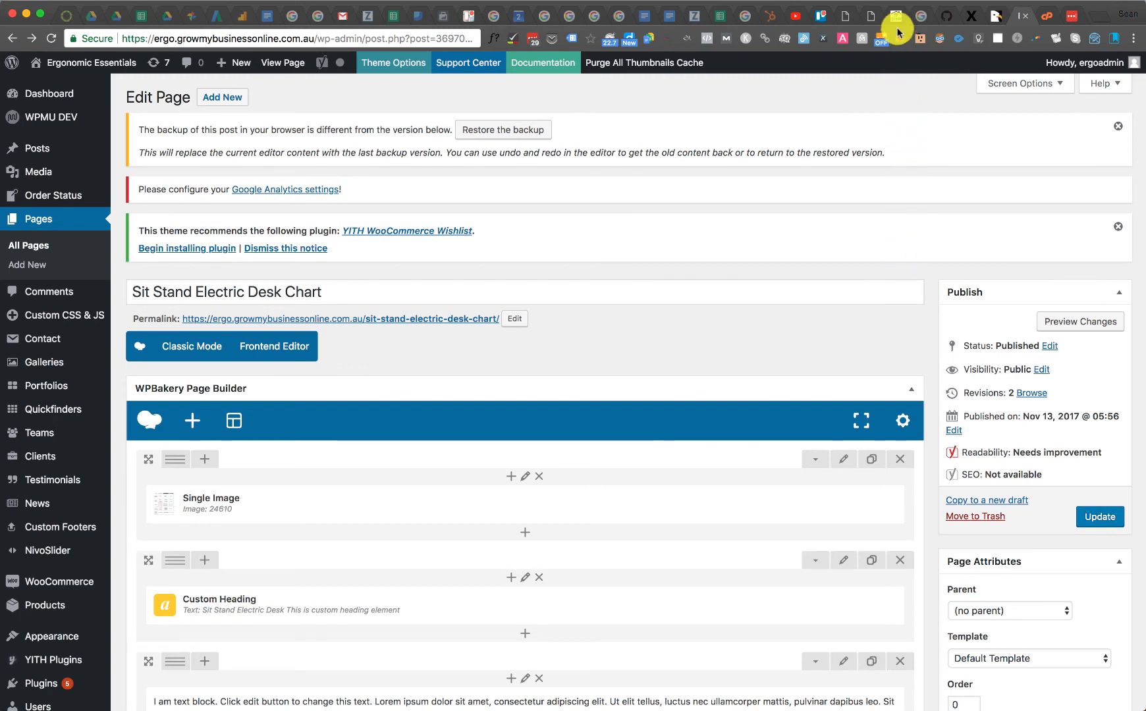
{"action": "mouse_move", "coordinate": [889, 24]}
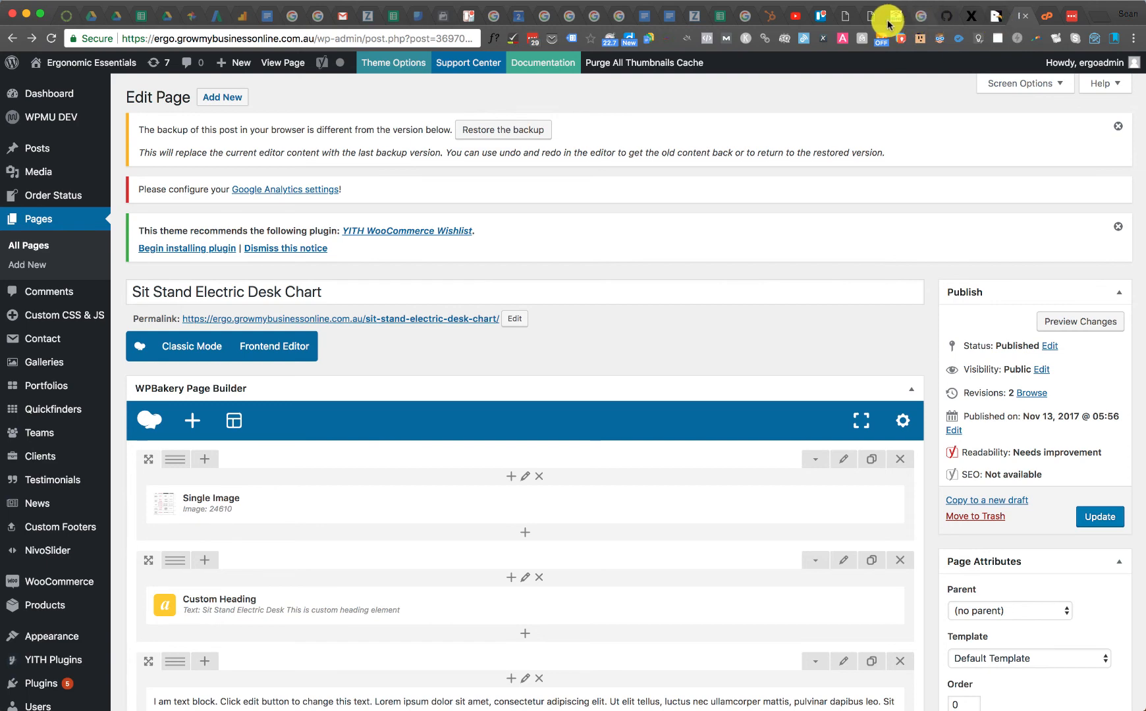
{"action": "mouse_move", "coordinate": [134, 578]}
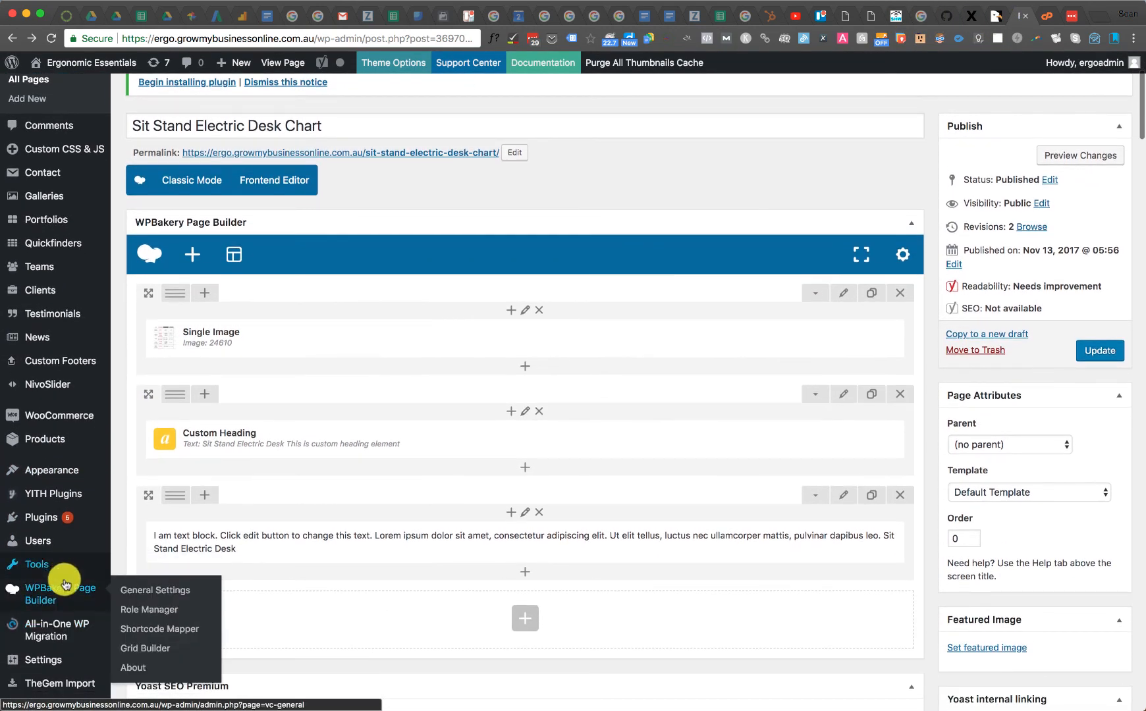
{"action": "left_click", "coordinate": [132, 667]}
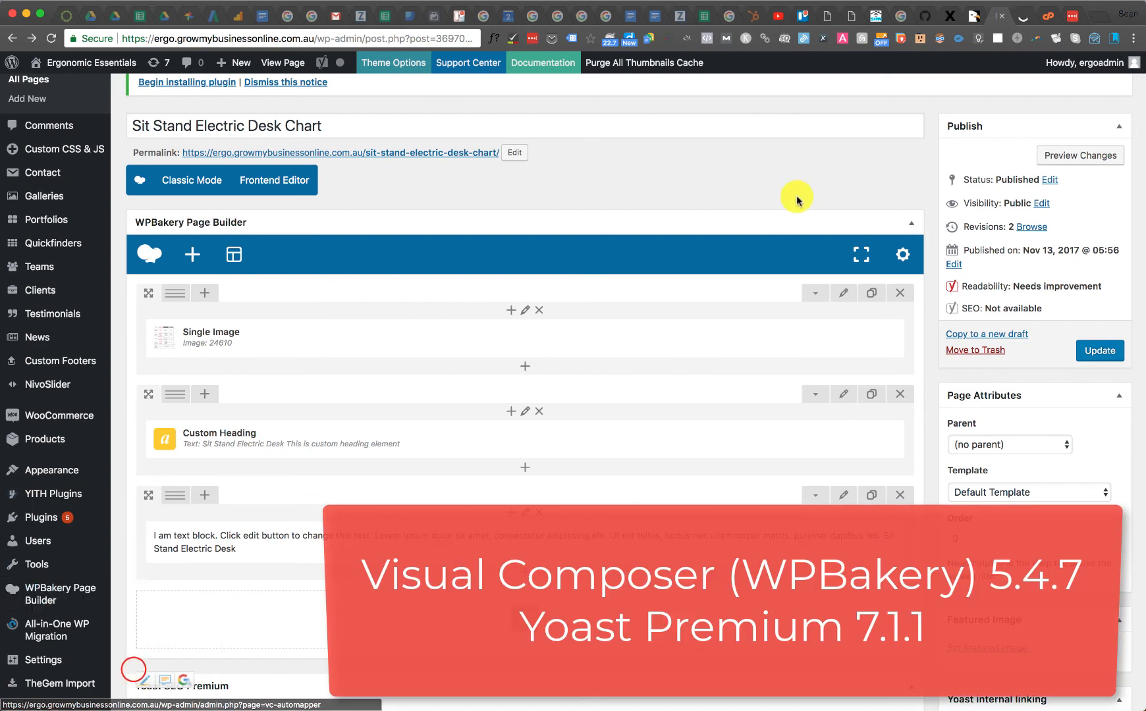